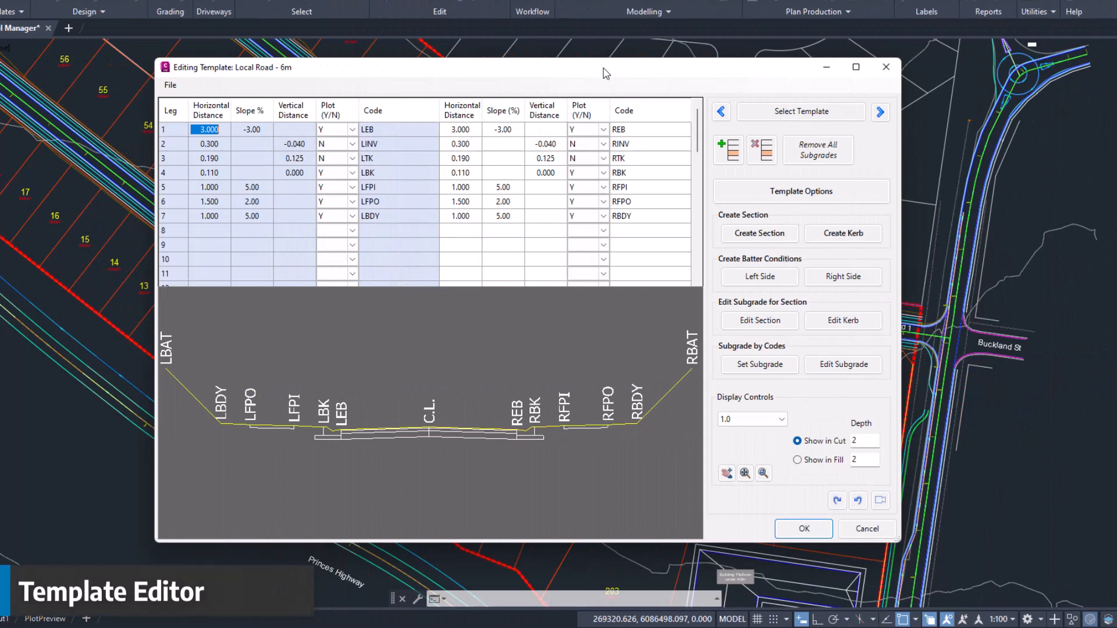
mouse_move(383, 95)
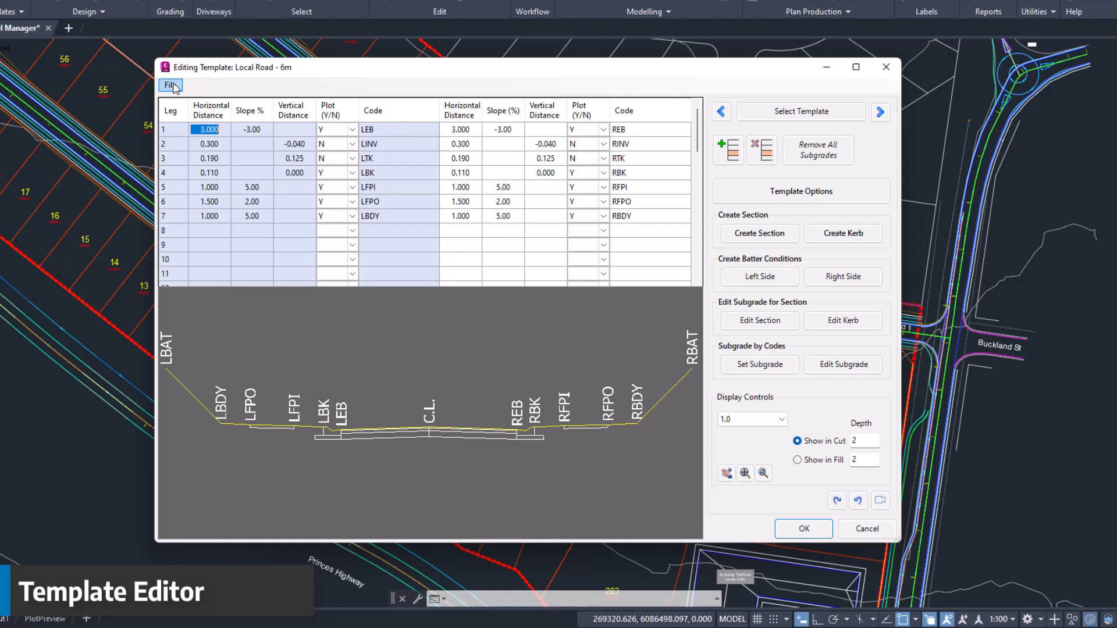
Browse the template create/copy options and the design data import/export and tools menus.
click(169, 85)
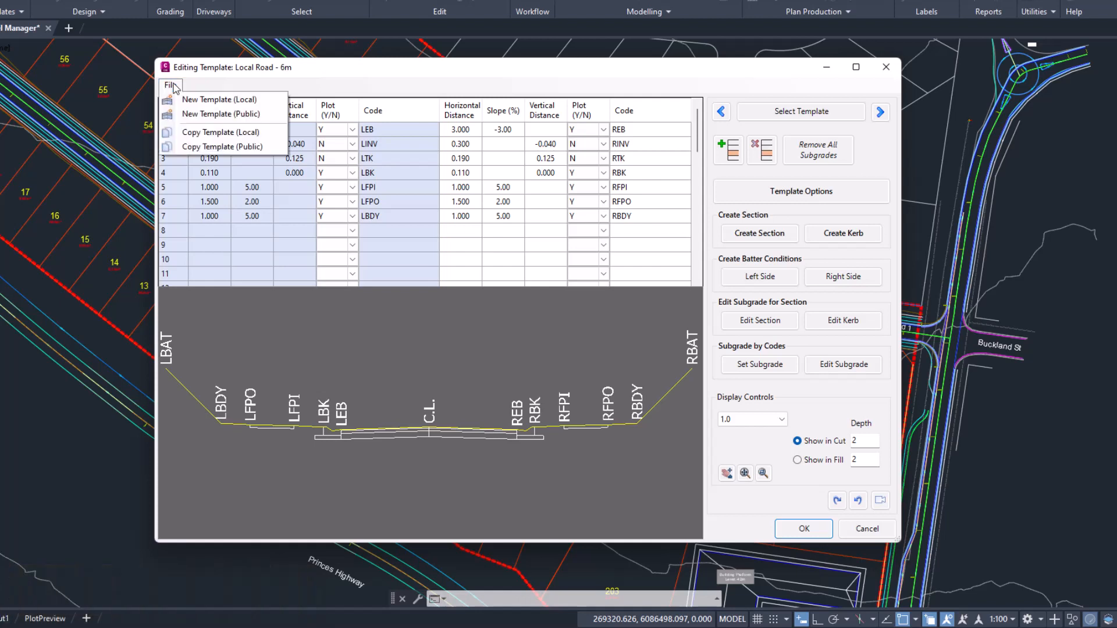
mouse_move(221, 146)
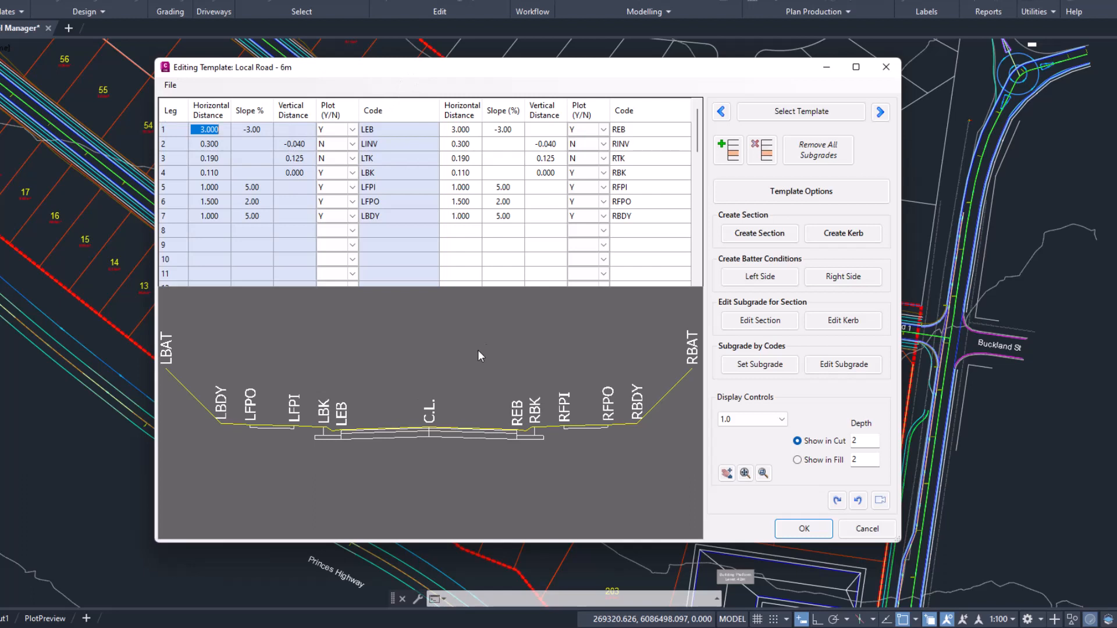
mouse_move(424, 440)
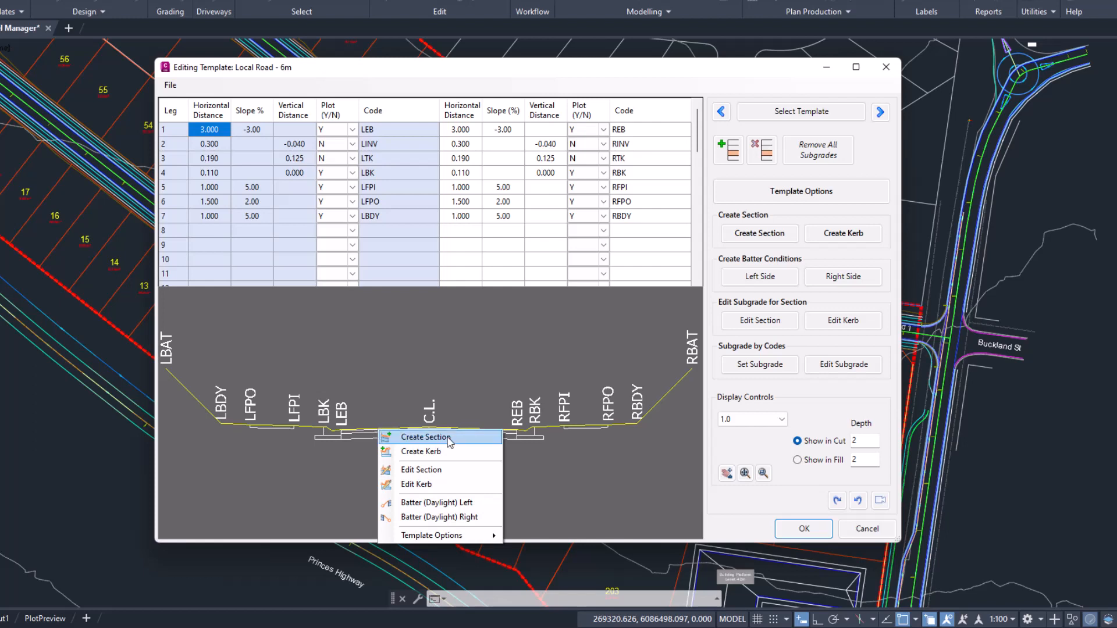
mouse_move(441, 451)
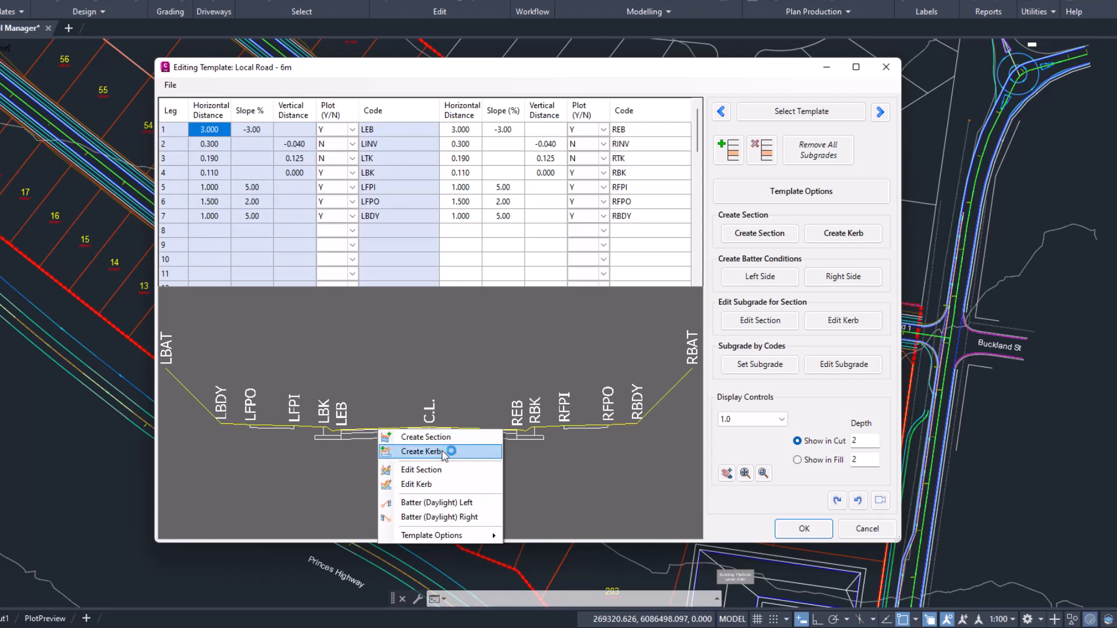
mouse_move(436, 473)
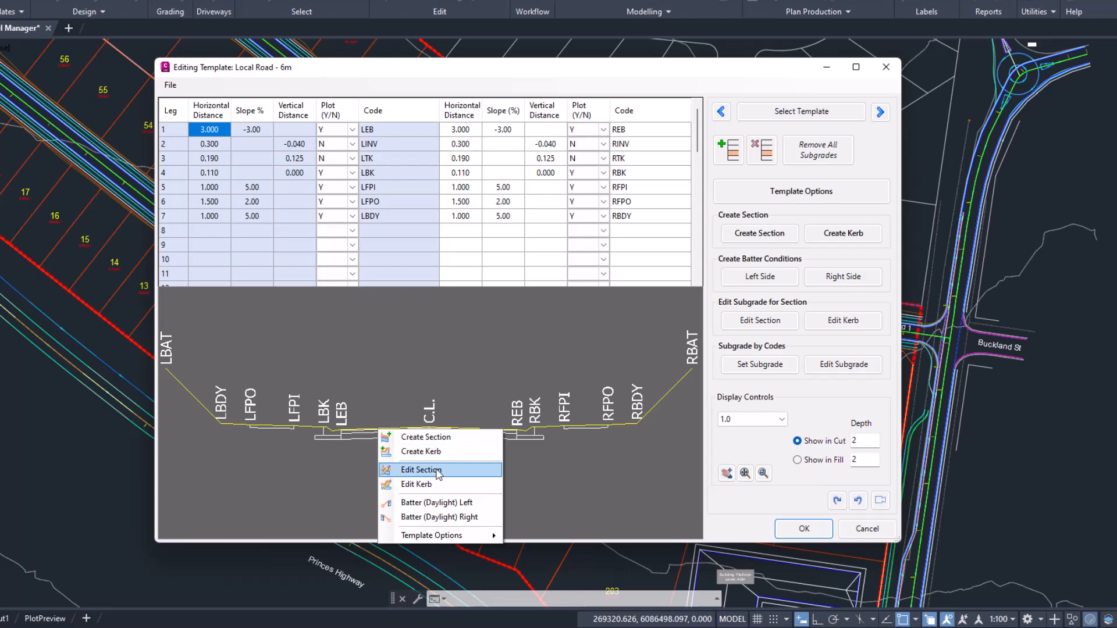
click(421, 469)
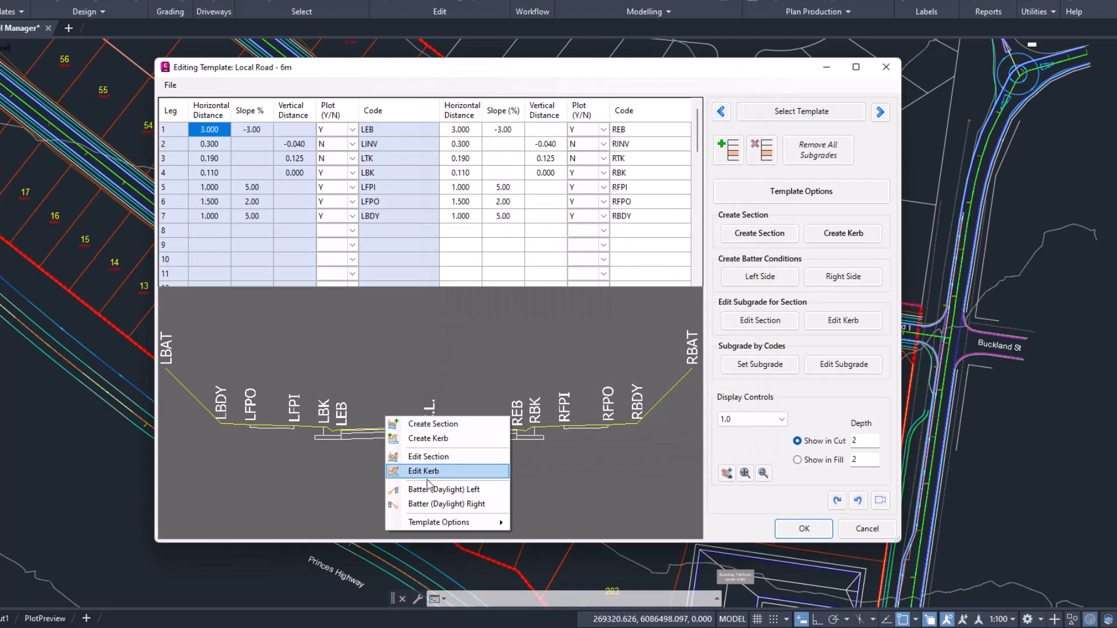
mouse_move(447, 490)
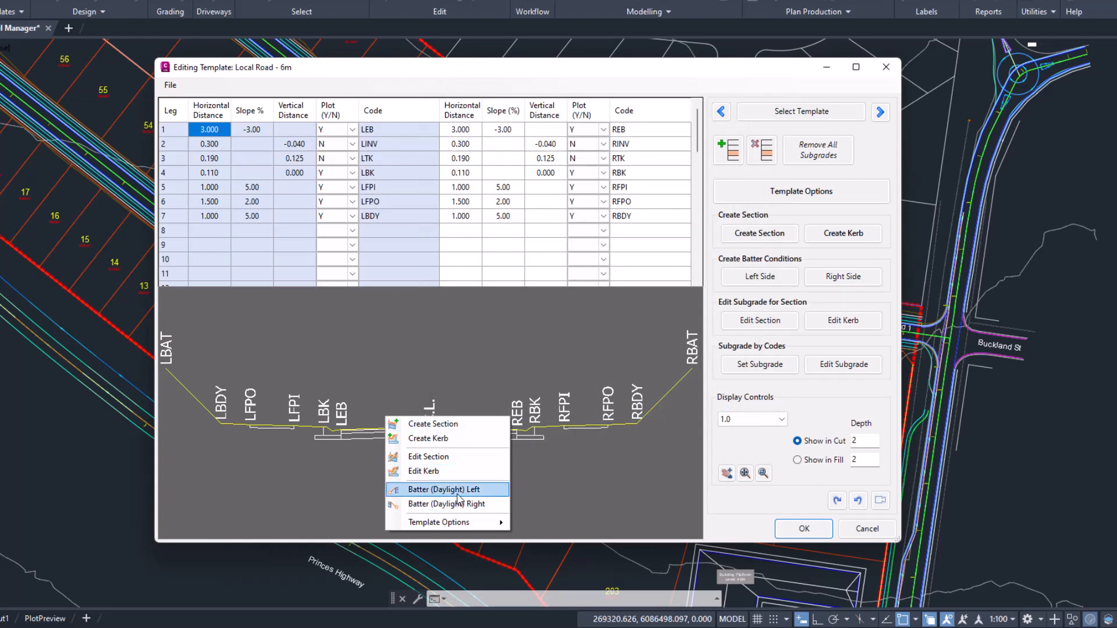
mouse_move(438, 522)
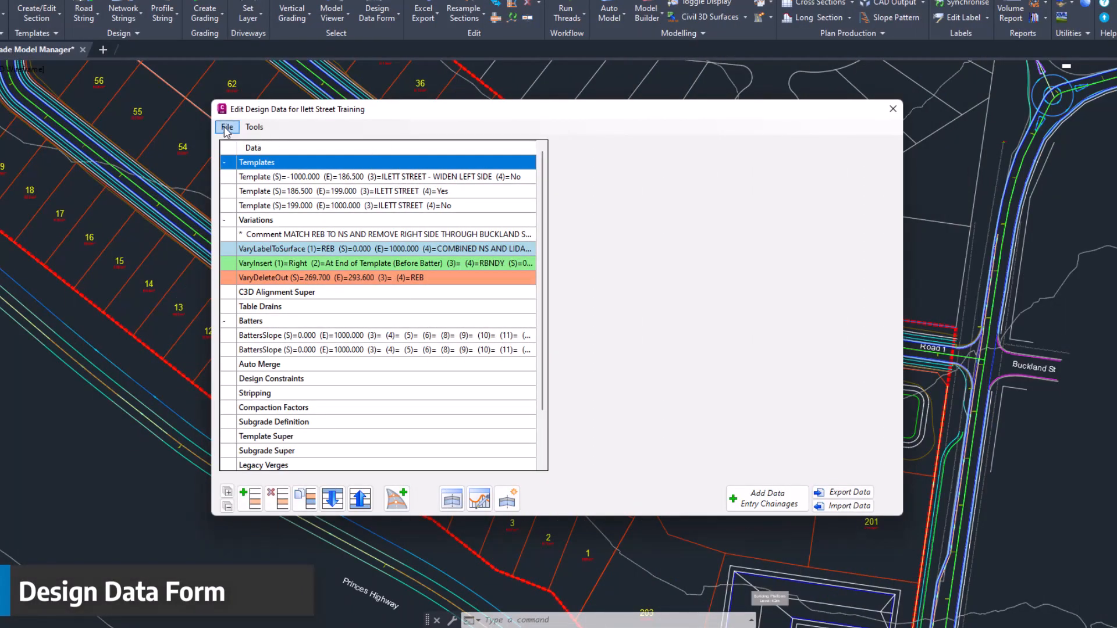
click(226, 127)
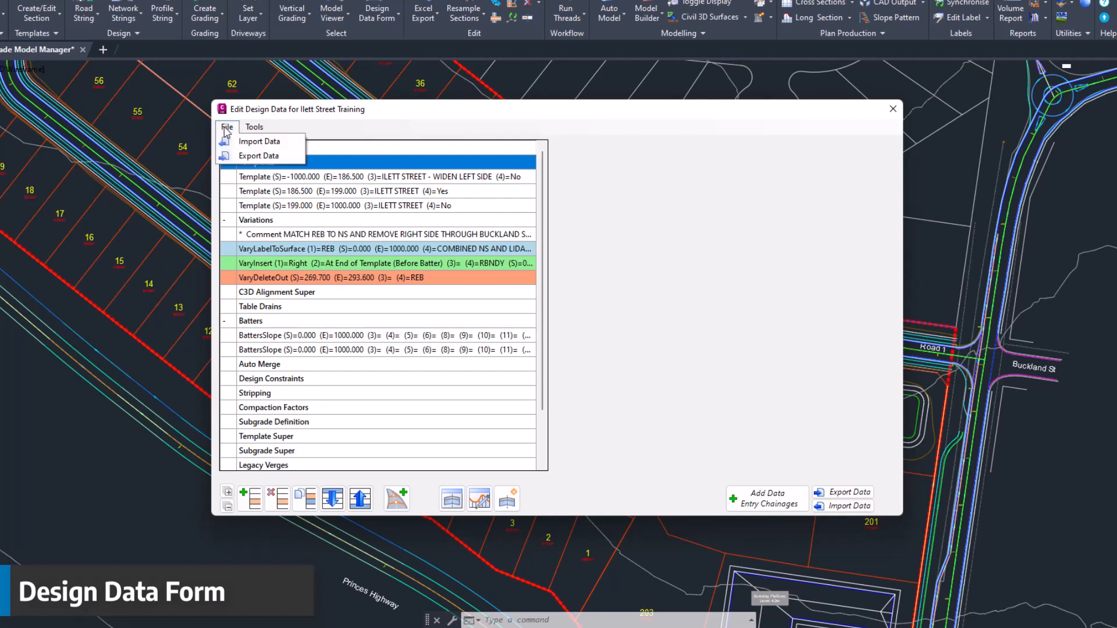
click(227, 126)
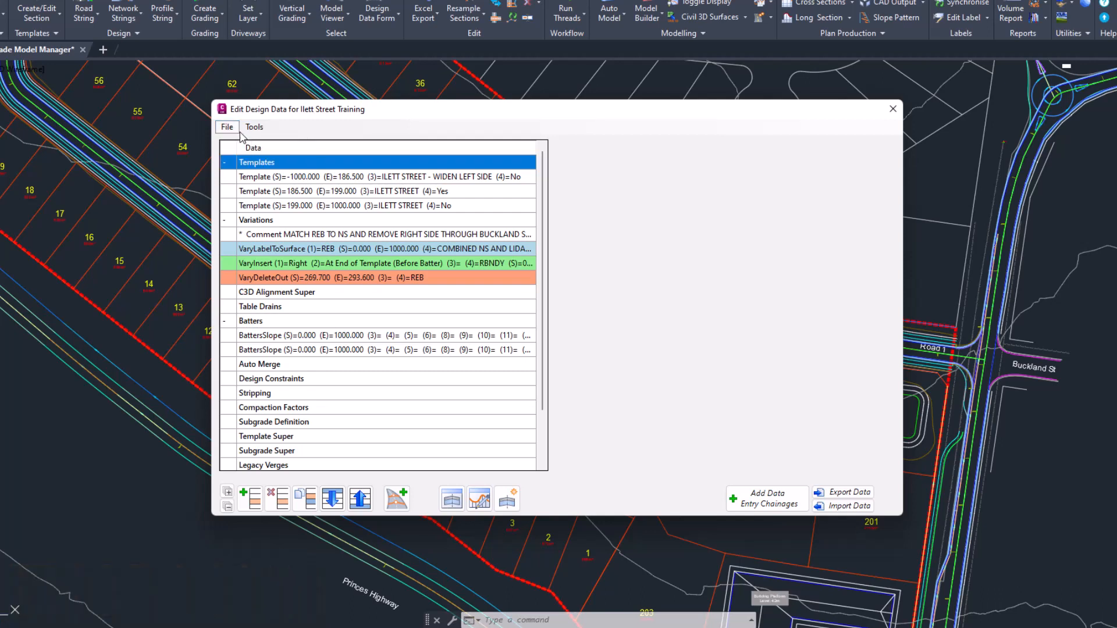
click(226, 127)
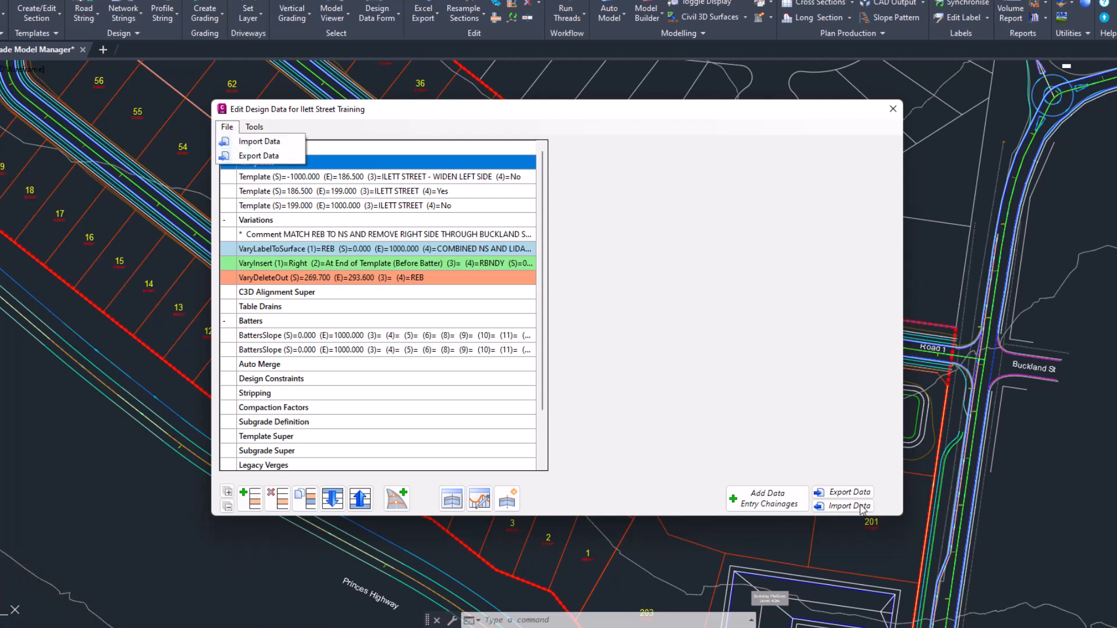
click(254, 127)
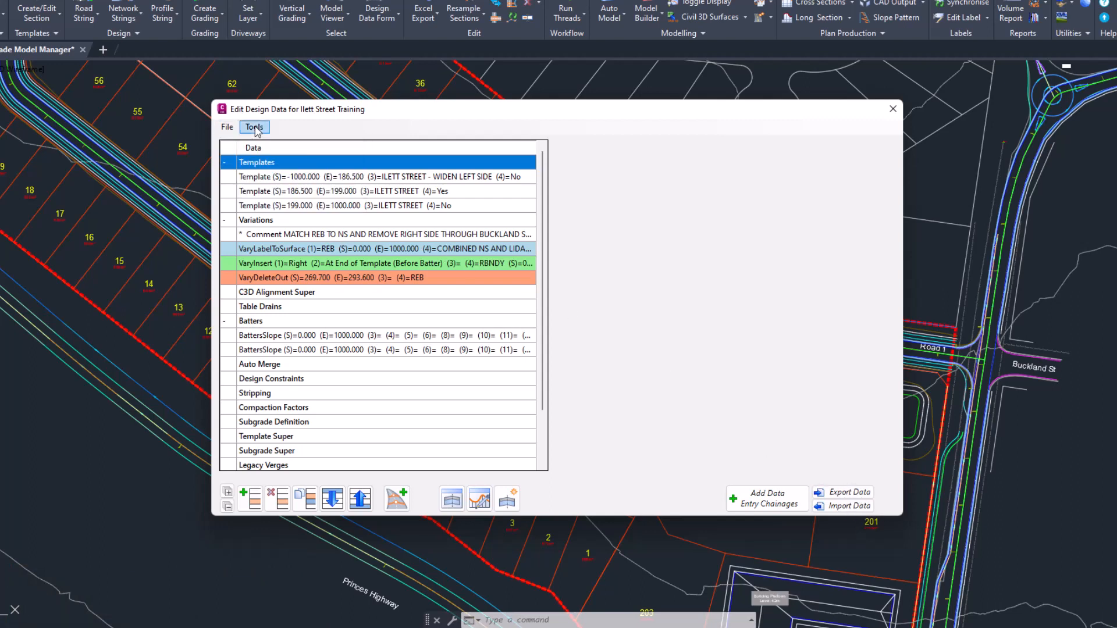
click(254, 126)
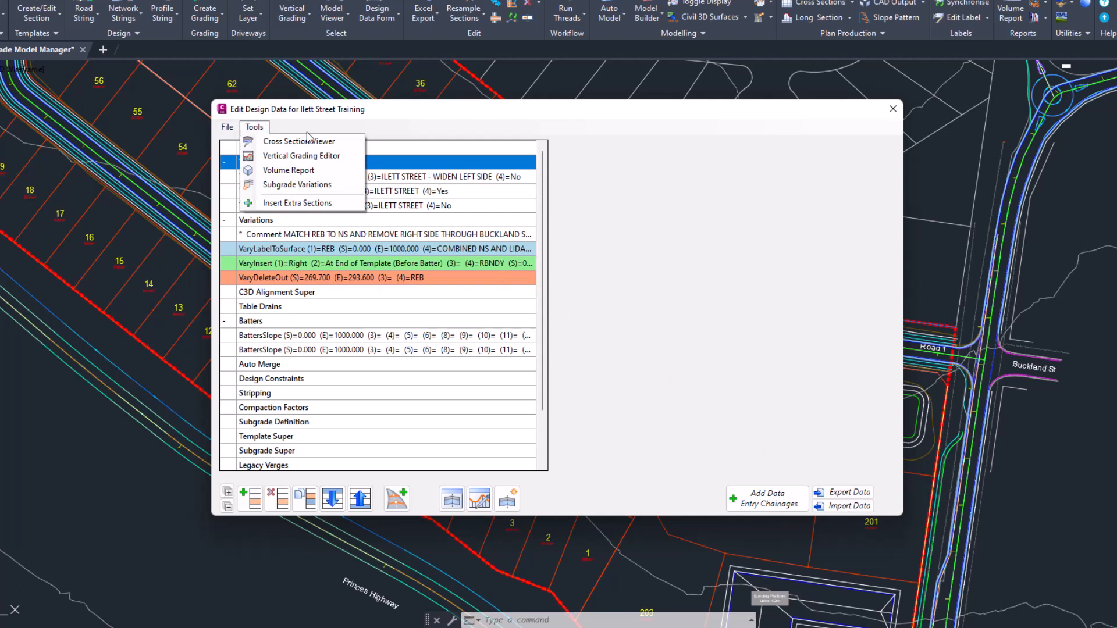
mouse_move(289, 171)
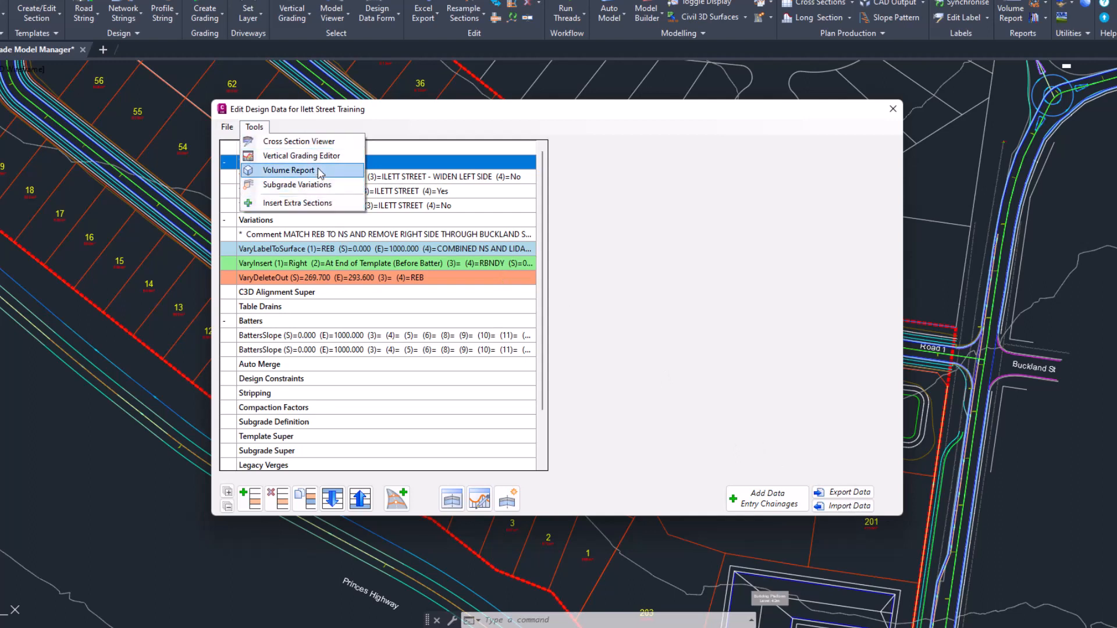
mouse_move(349, 119)
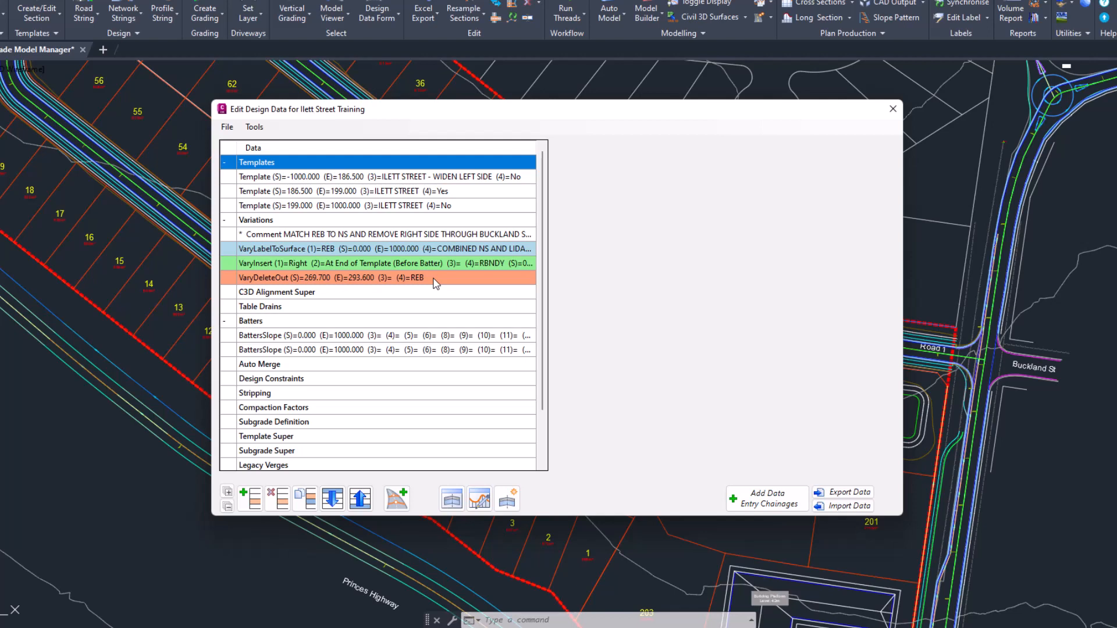
mouse_move(395, 267)
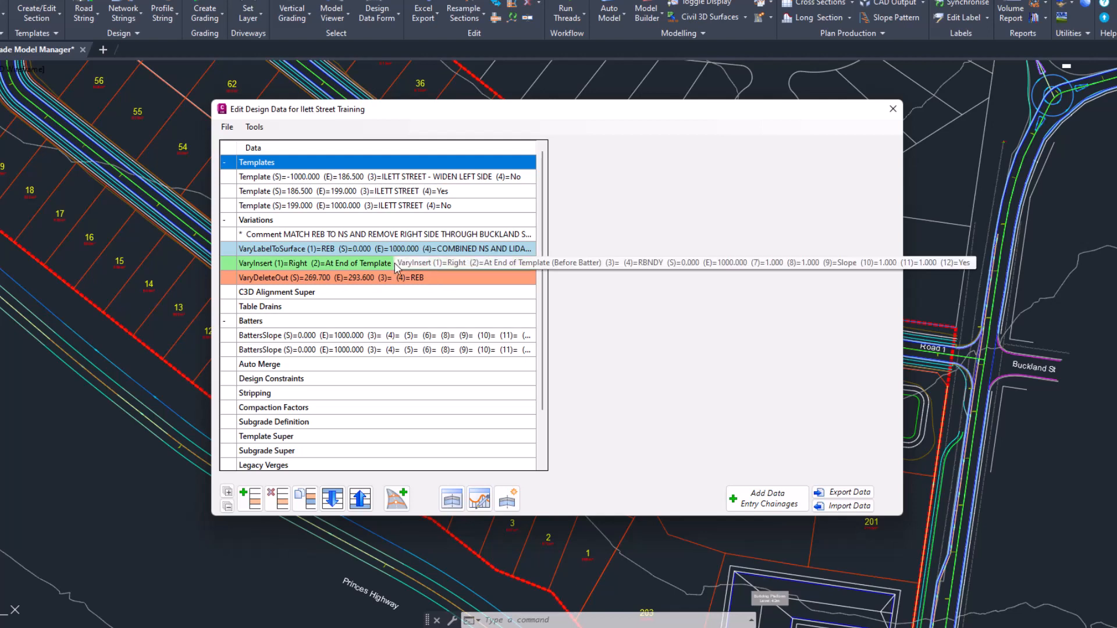
mouse_move(389, 270)
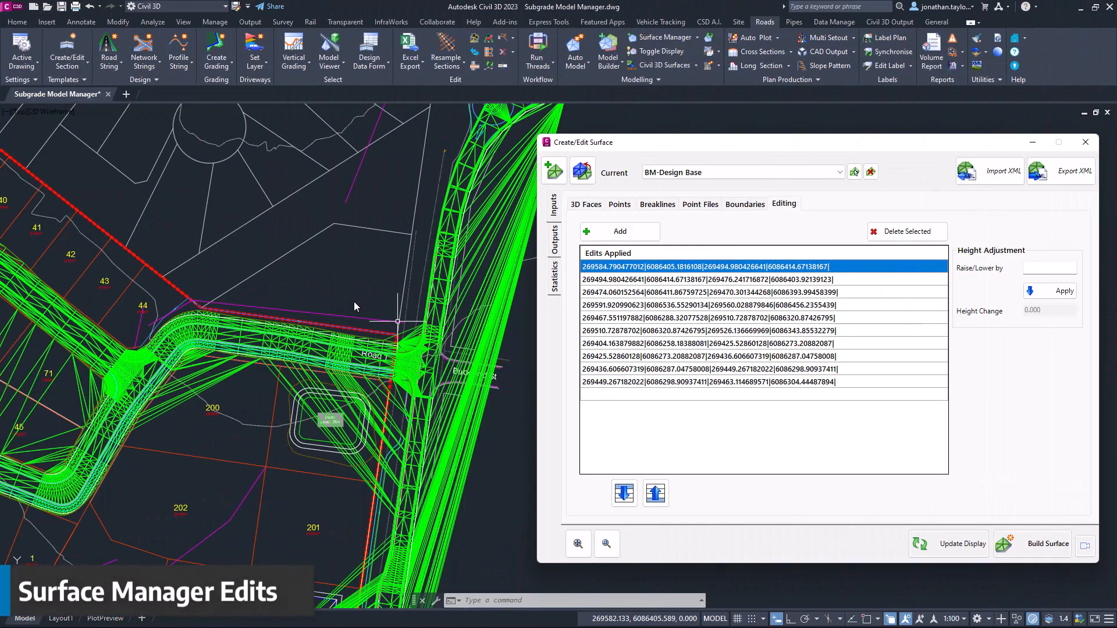
mouse_move(393, 296)
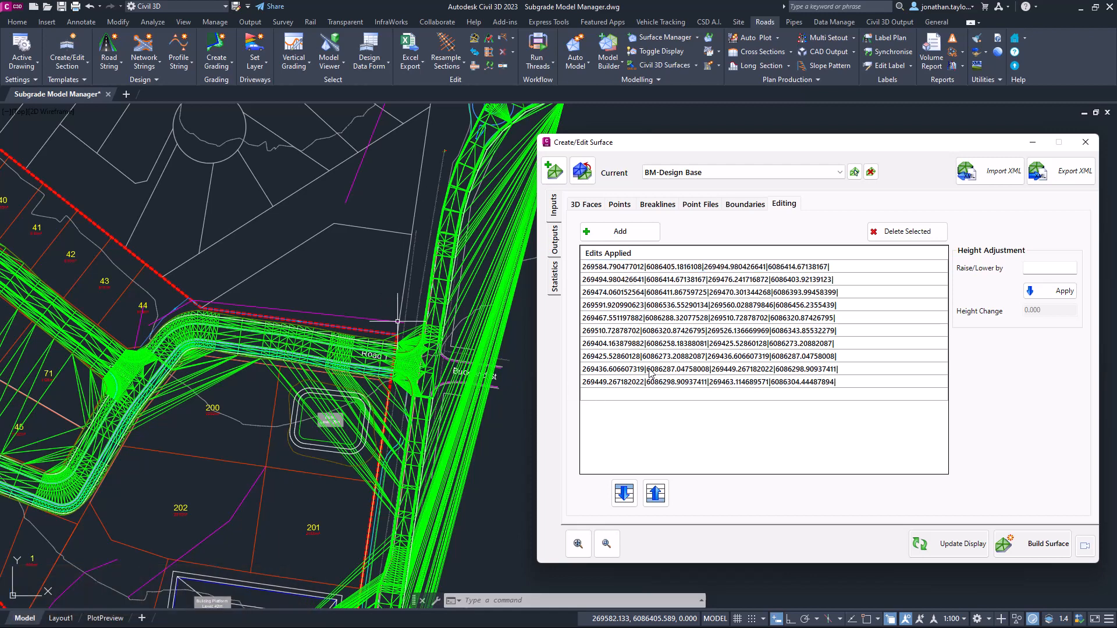
Select the last five applied edits on BM-Design Base and delete them, leaving five.
click(708, 368)
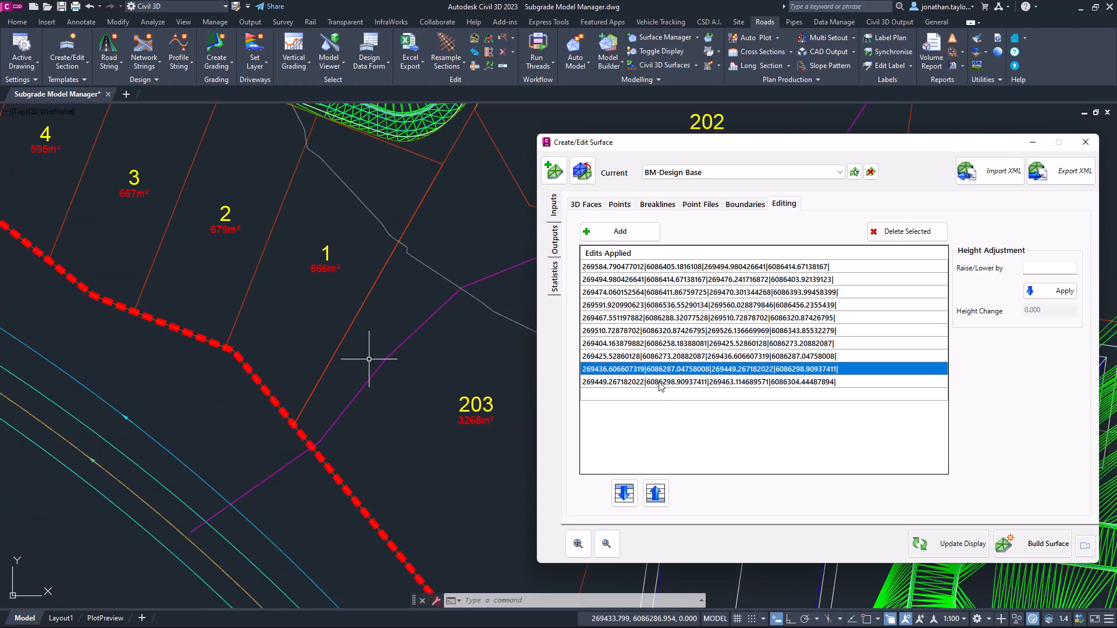
click(708, 381)
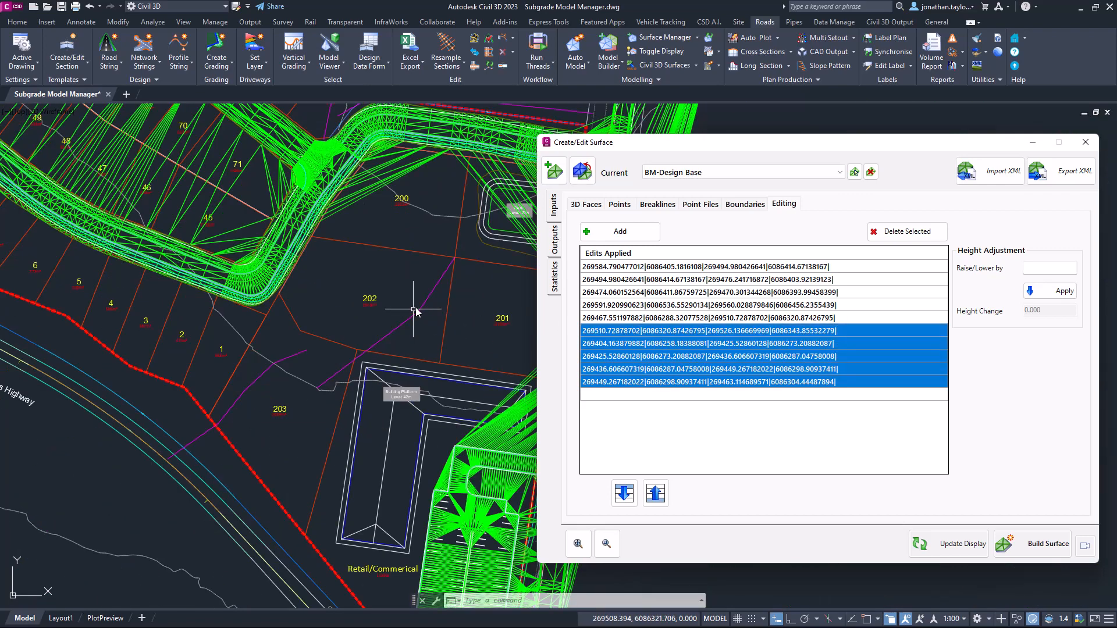
mouse_move(907, 232)
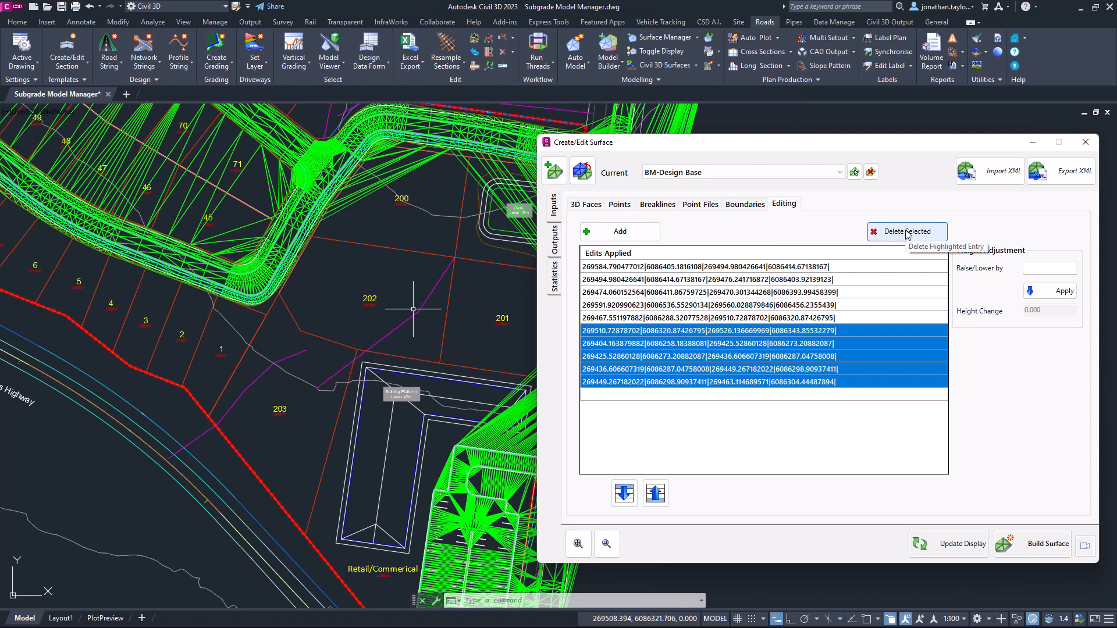
click(907, 231)
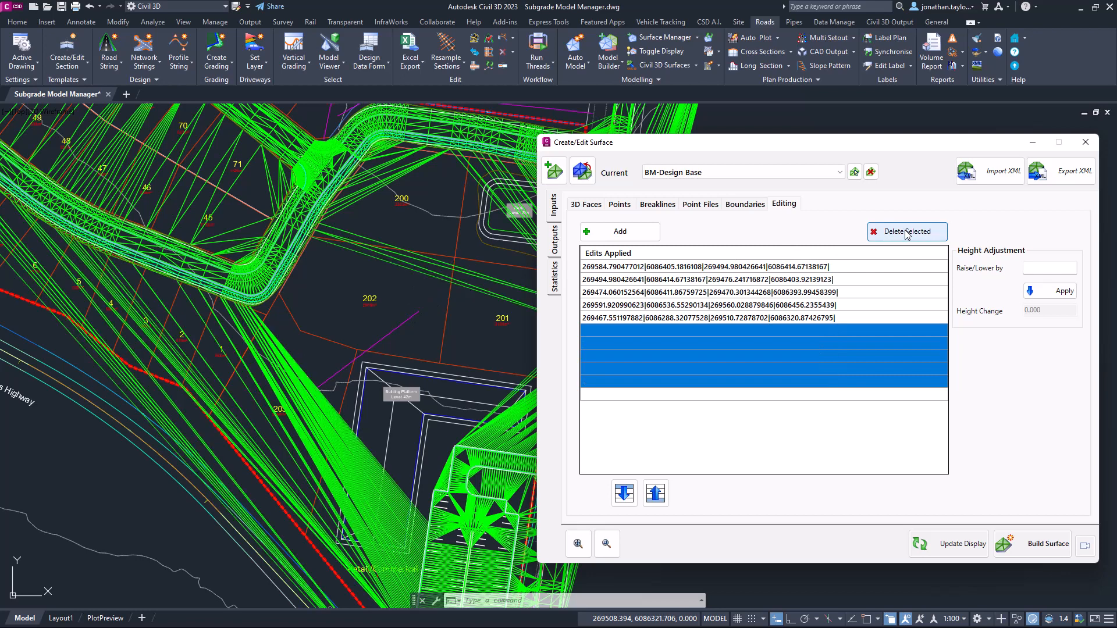
mouse_move(650, 299)
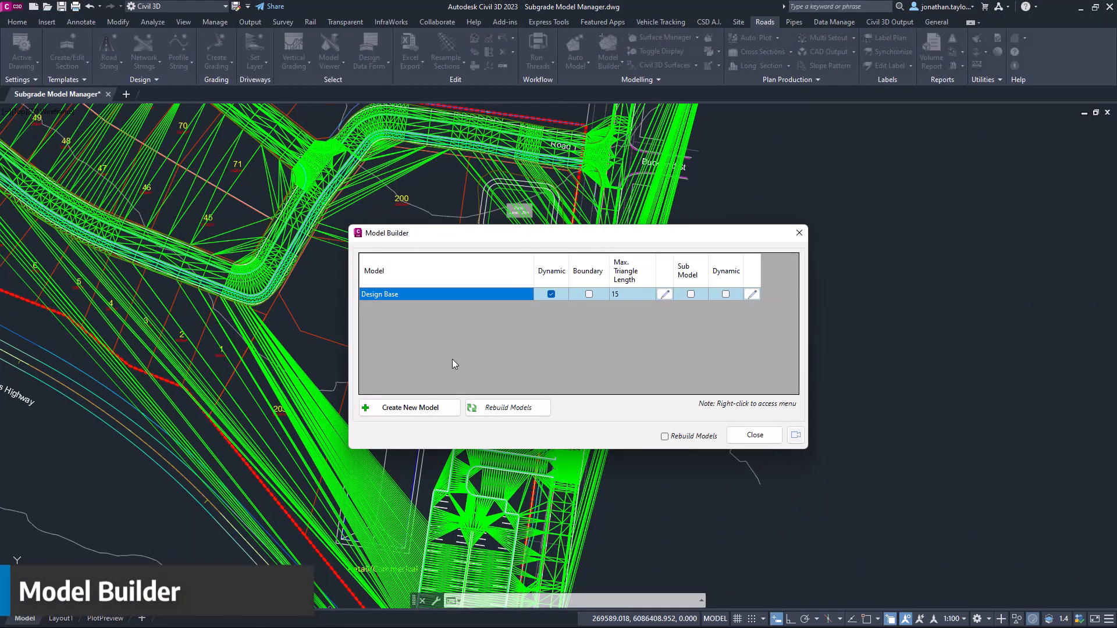
mouse_move(449, 316)
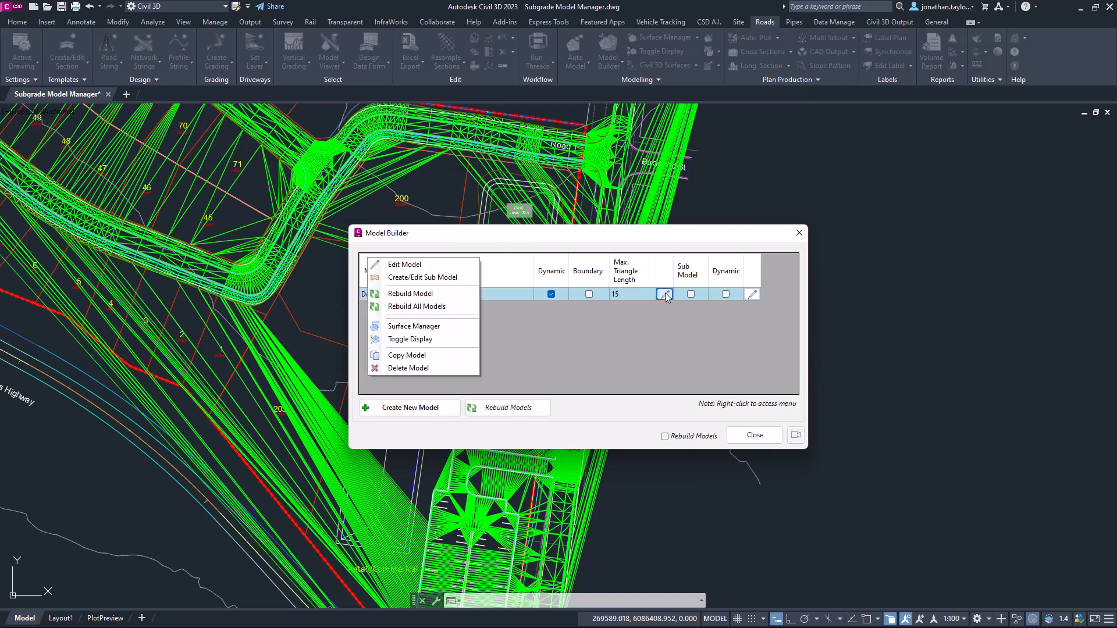
Open the Design Base model for editing from the Model Builder list.
click(424, 269)
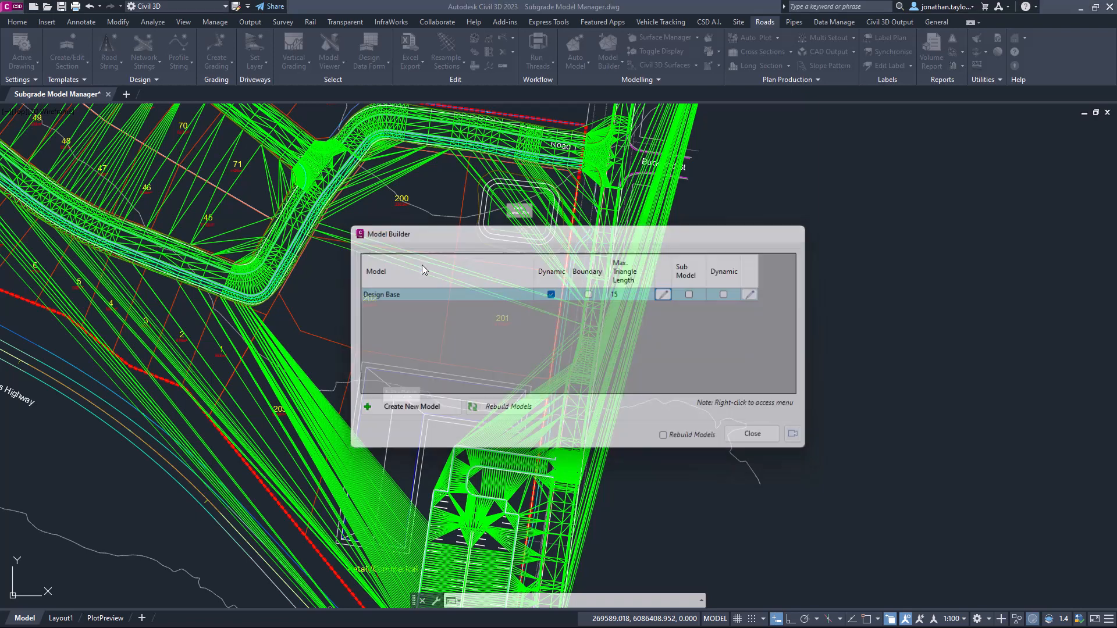
click(751, 434)
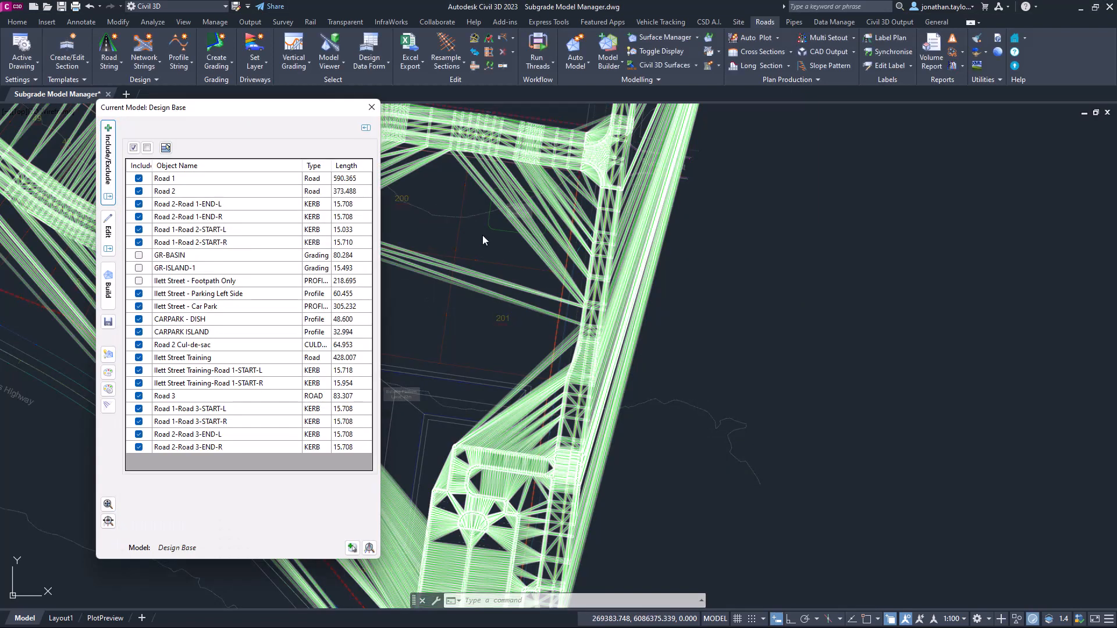
mouse_move(450, 307)
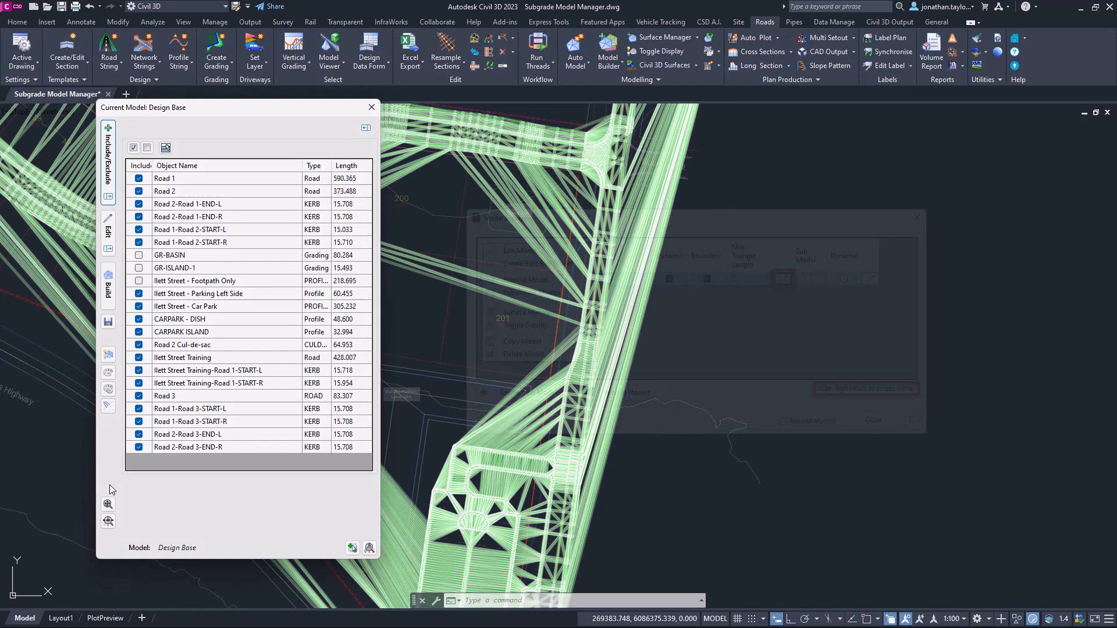
Show the right-click actions for the Design Base row in Model Builder.
right_click(782, 278)
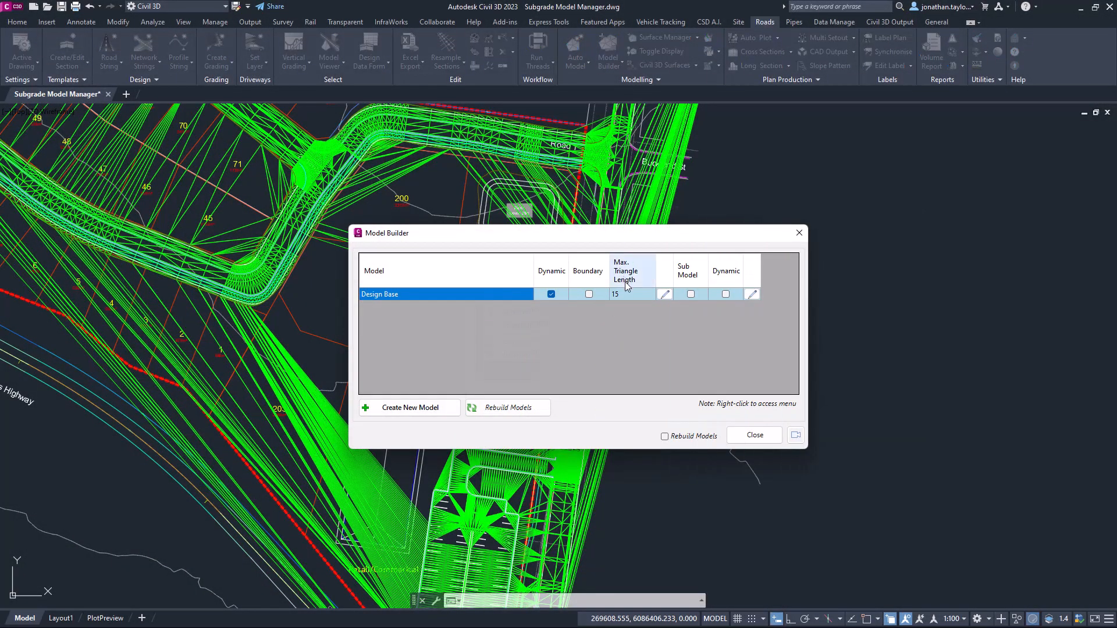
Switch on the Boundary option for Design Base, keeping max triangle length 15.
click(588, 294)
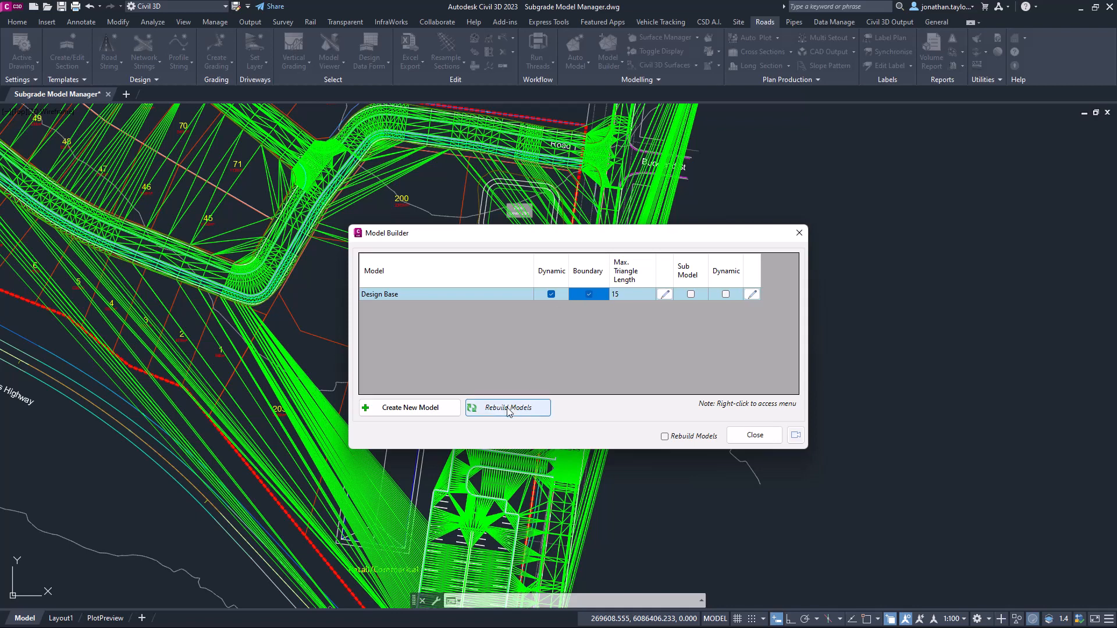
mouse_move(505, 377)
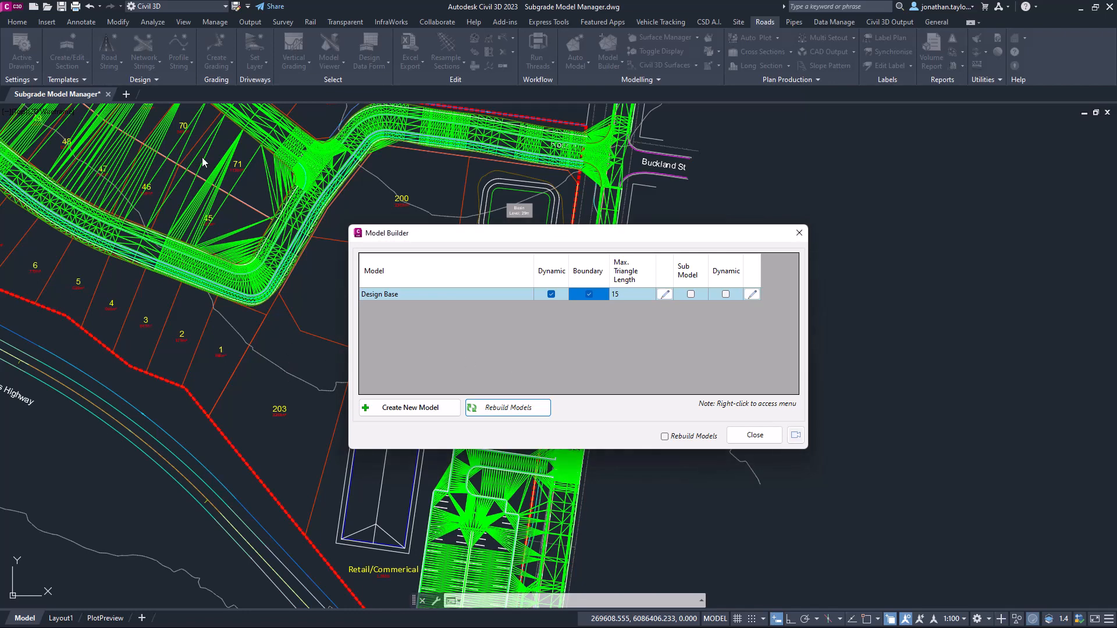
mouse_move(271, 194)
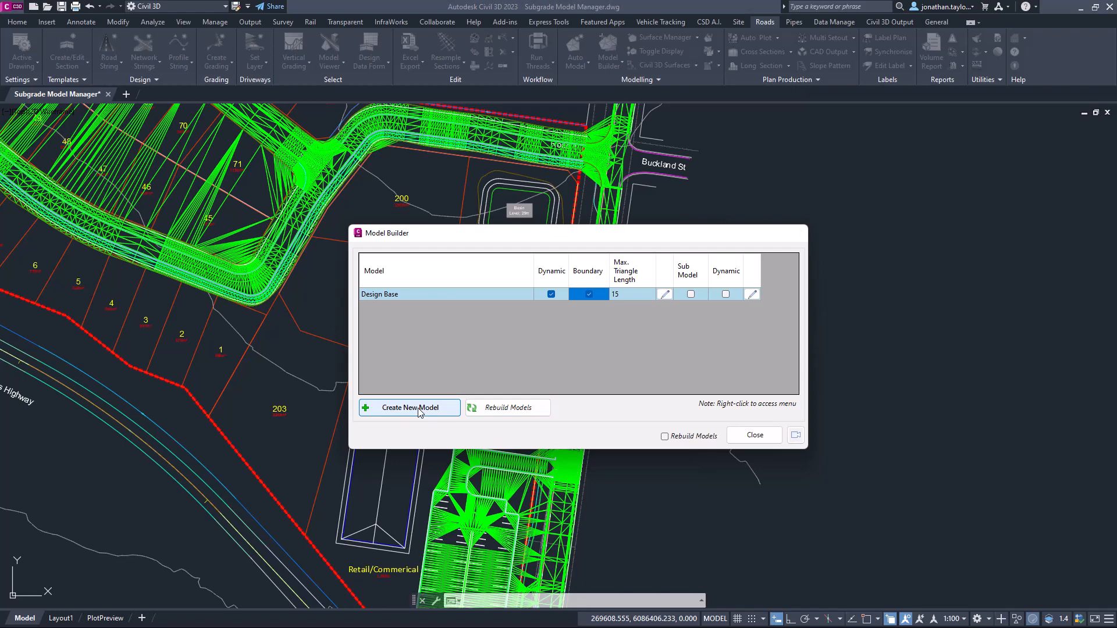
Start a new model named 'Model' with boundary retraction and max triangle length 15.
click(409, 407)
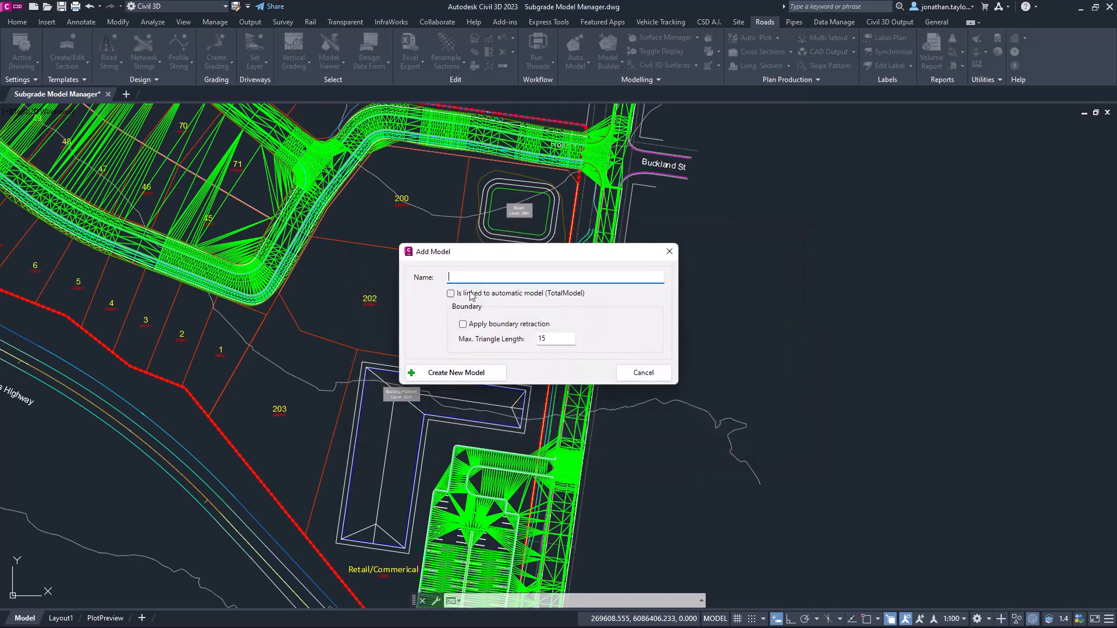
mouse_move(562, 299)
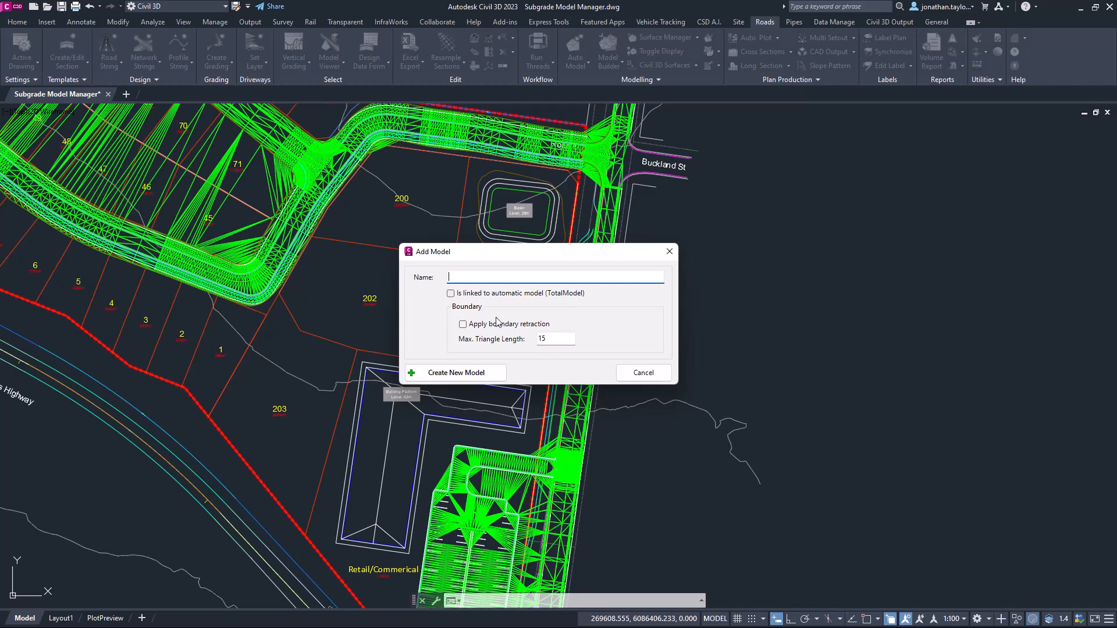
click(462, 323)
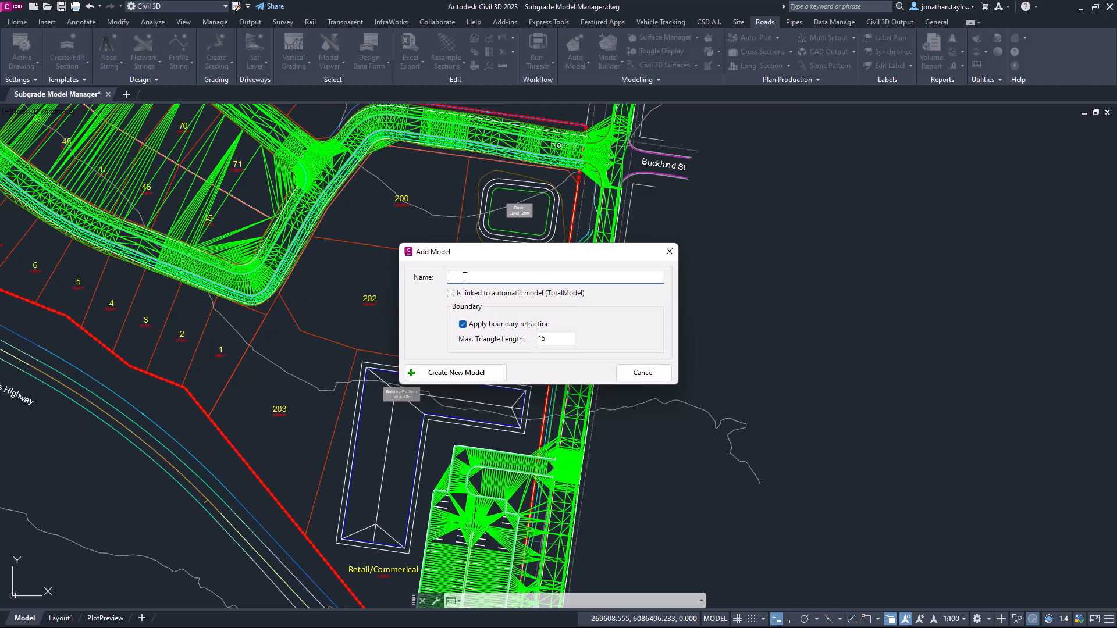
text(Model)
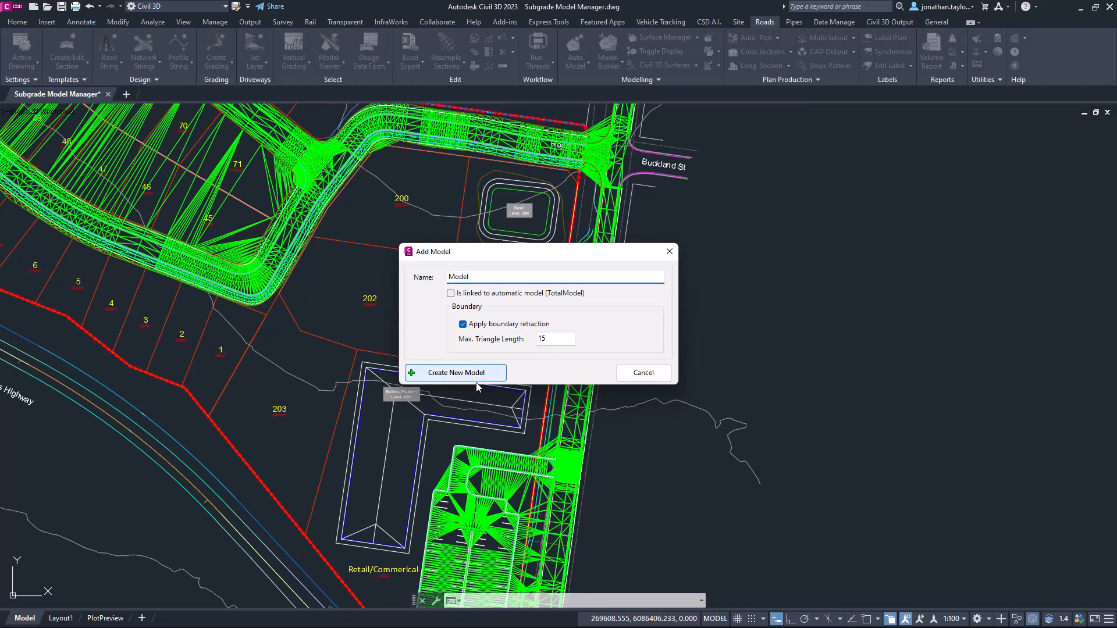